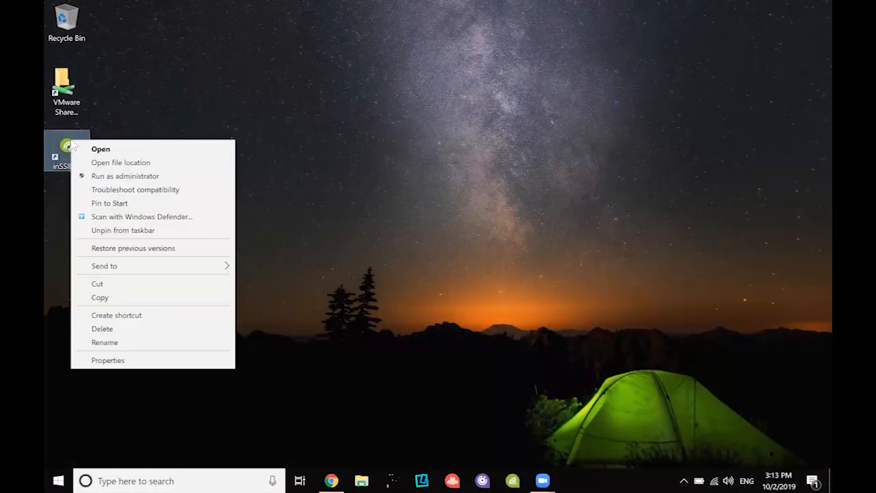
Set the inSSIDer shortcut's Compatibility properties to run the program as an administrator
click(125, 175)
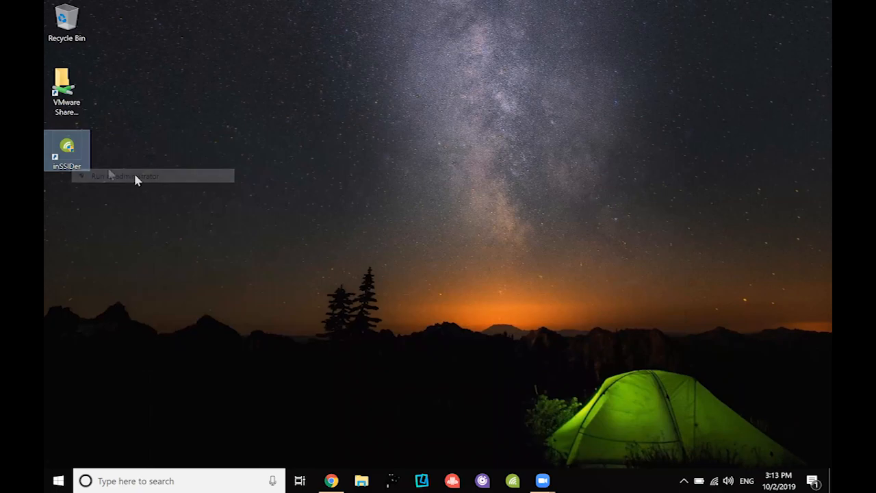
right_click(65, 149)
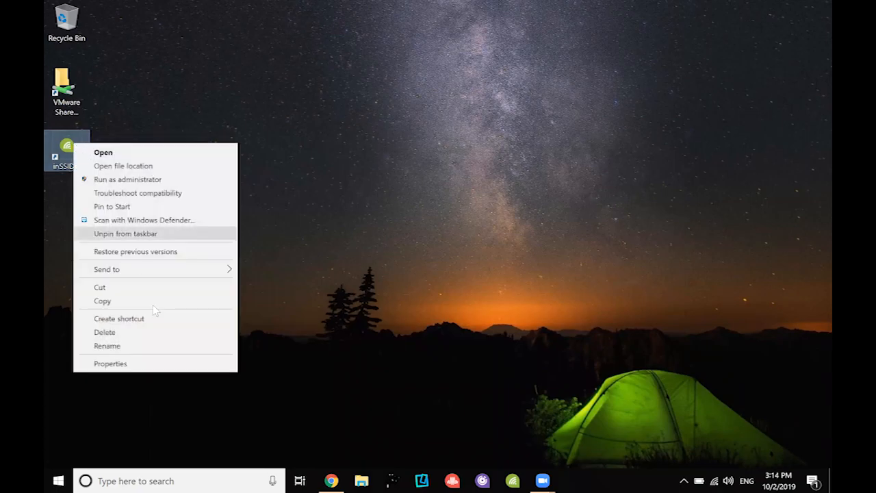
click(109, 364)
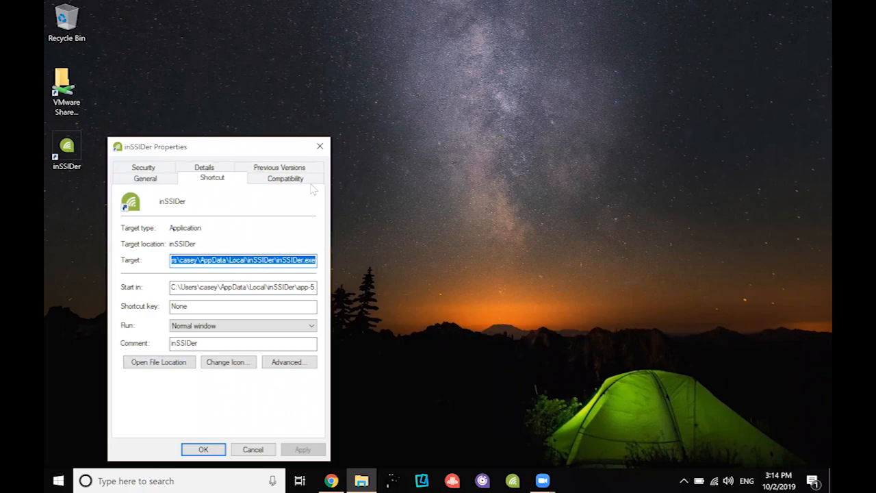
click(285, 178)
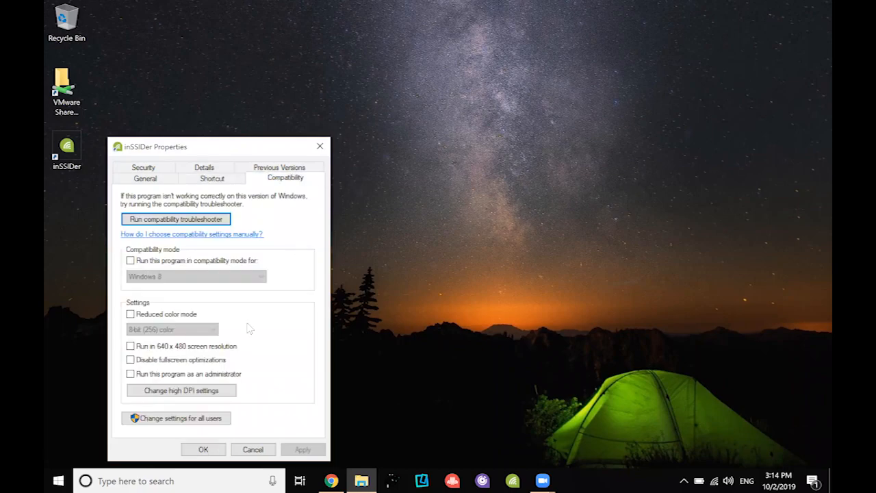
click(130, 374)
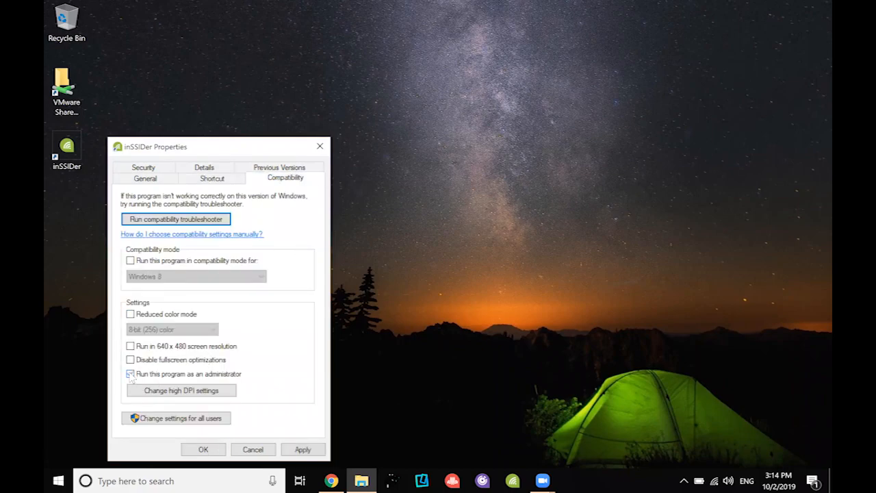
click(130, 373)
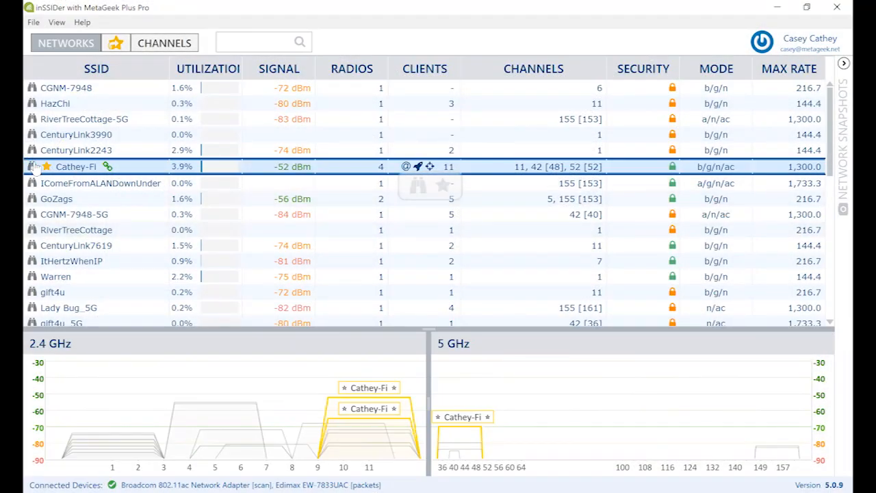
Drill into the Cathey-Fi network to list its four radios and signal history
double_click(75, 167)
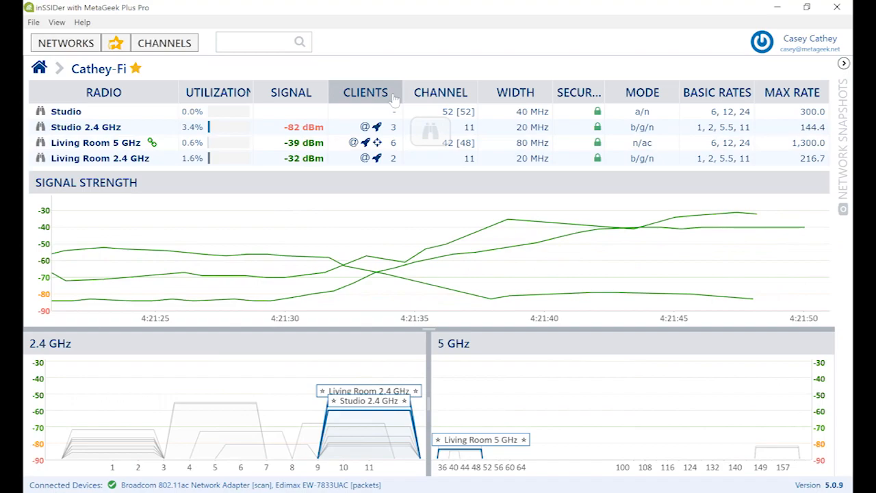
Show the Living Room 5 GHz radio's clients, sorted by signal then by name
click(96, 143)
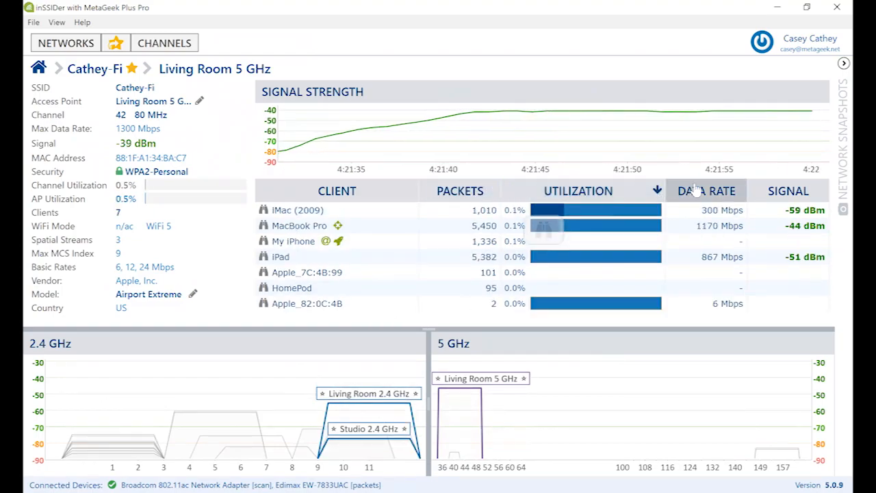
click(789, 192)
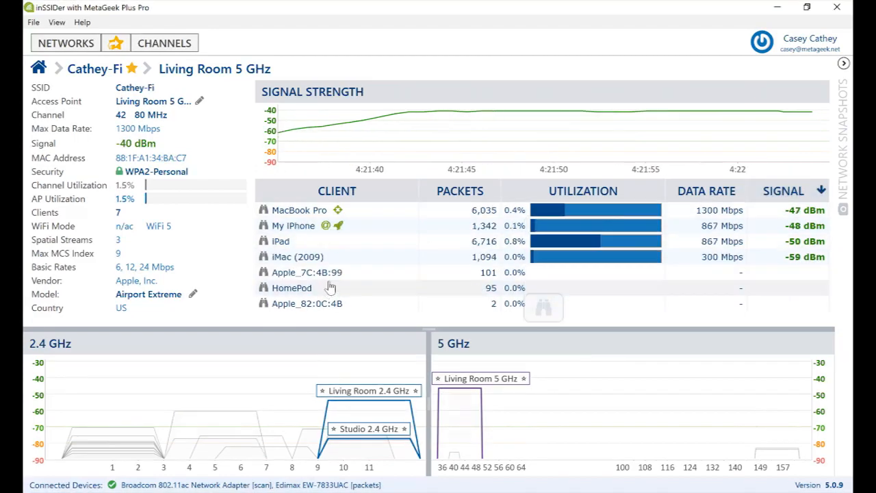
click(332, 192)
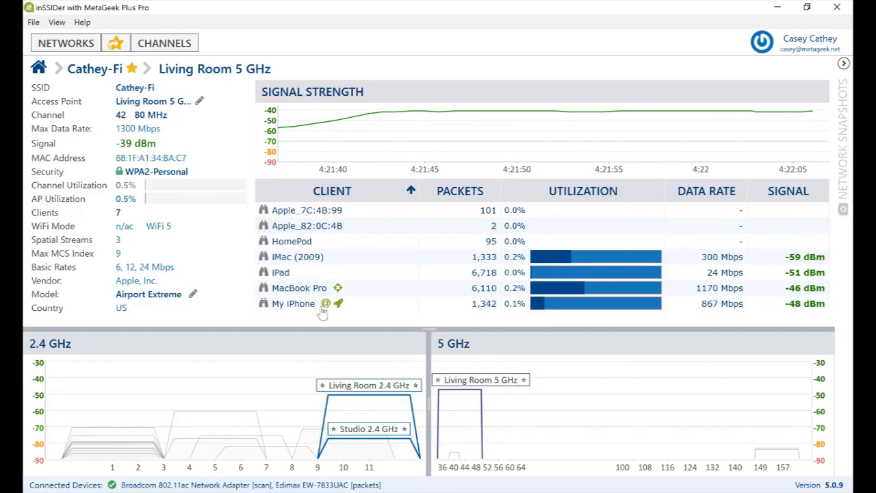
mouse_move(324, 304)
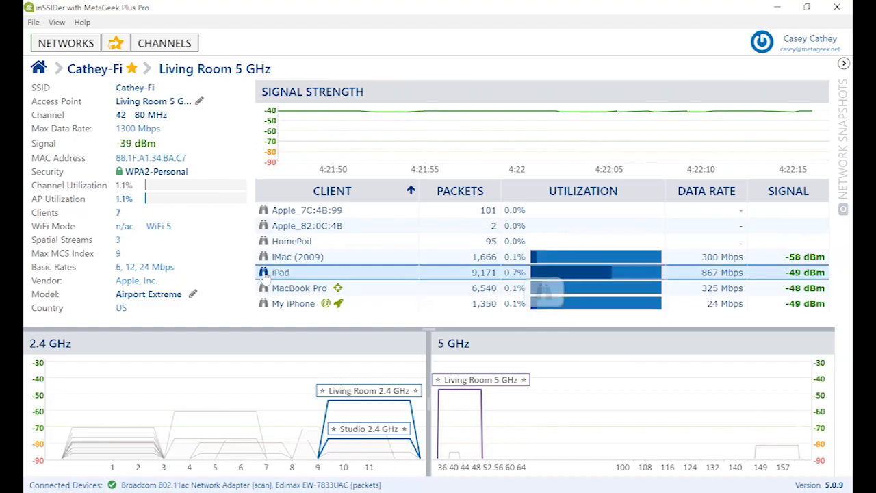
click(281, 273)
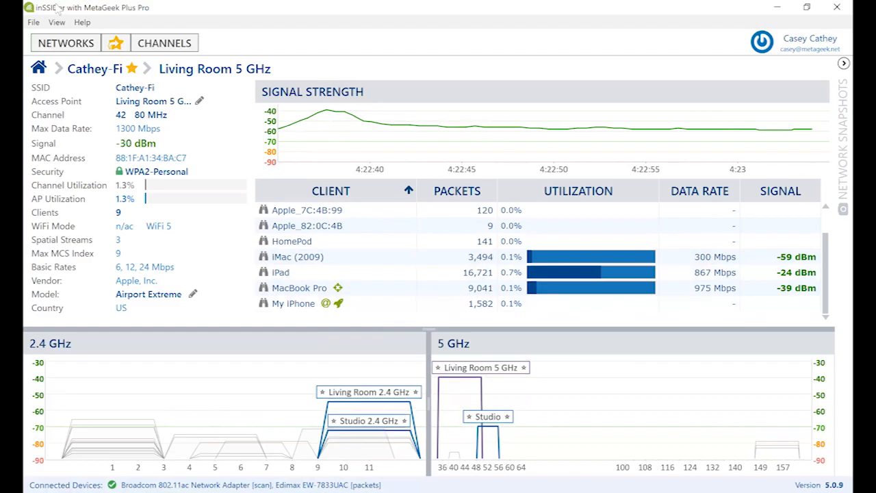
Export a networks-and-clients summary as a PCAP file into Downloads
click(33, 22)
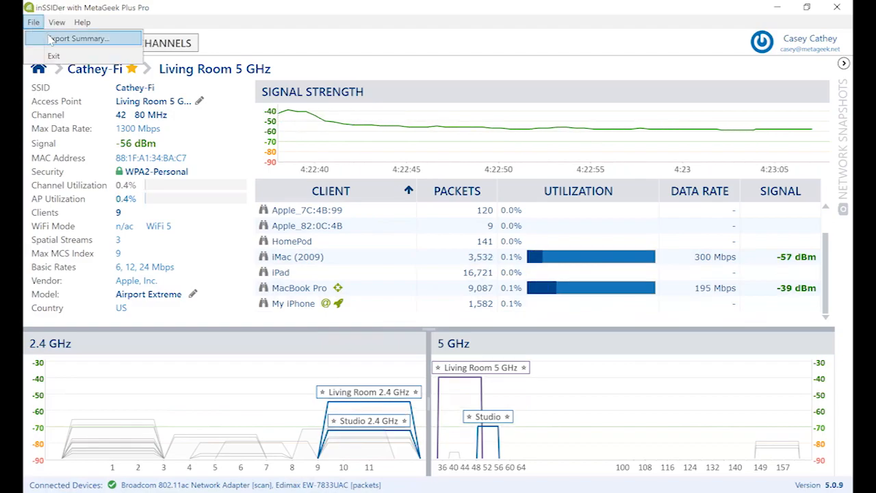
click(80, 38)
text(networks and c)
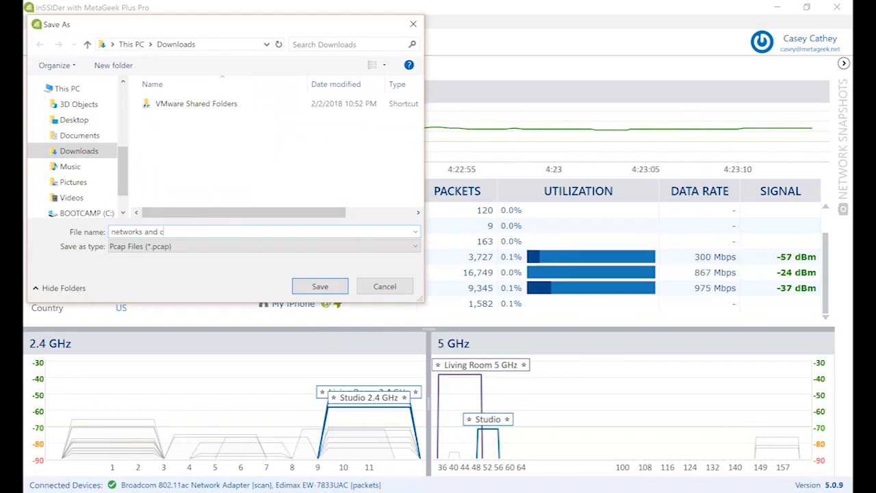
click(320, 286)
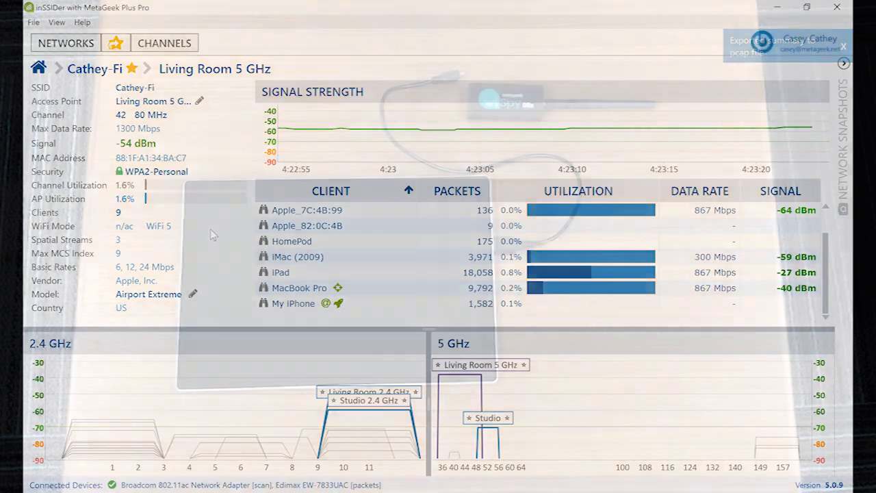
Switch to the Channels overview of per-channel utilization and busiest networks
click(165, 43)
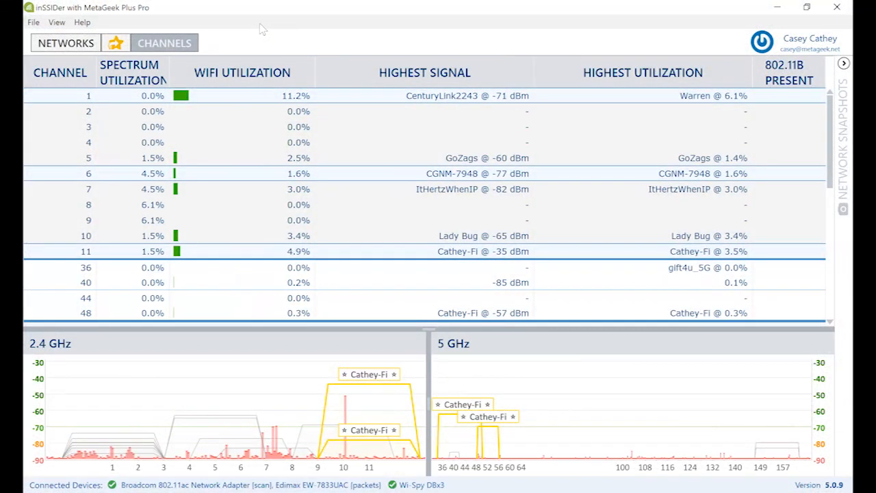